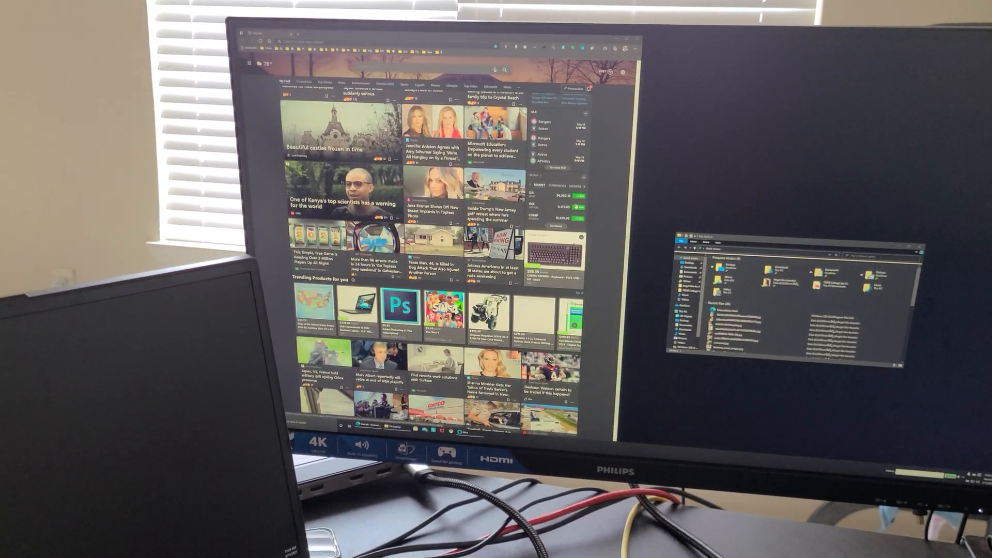
scroll("down", 3)
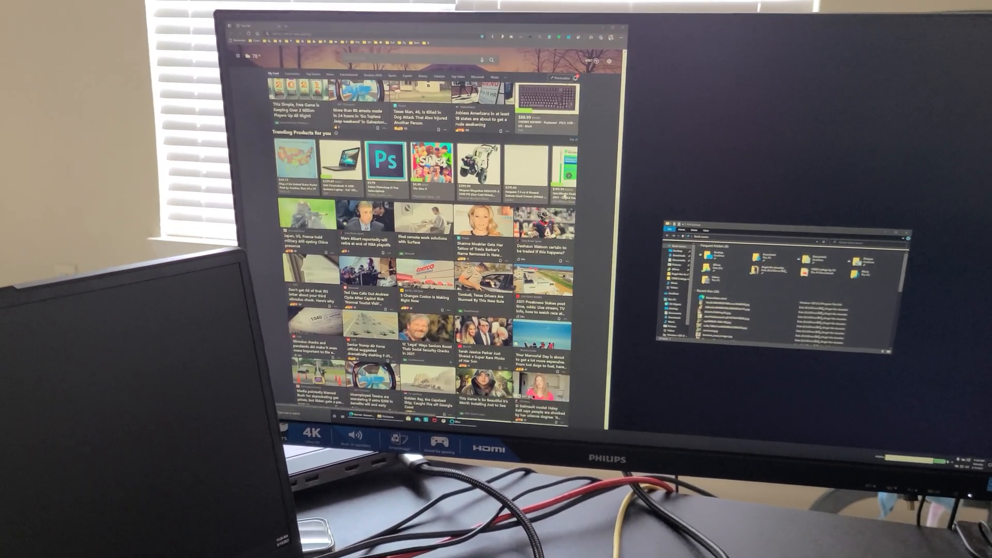
scroll("down", 3)
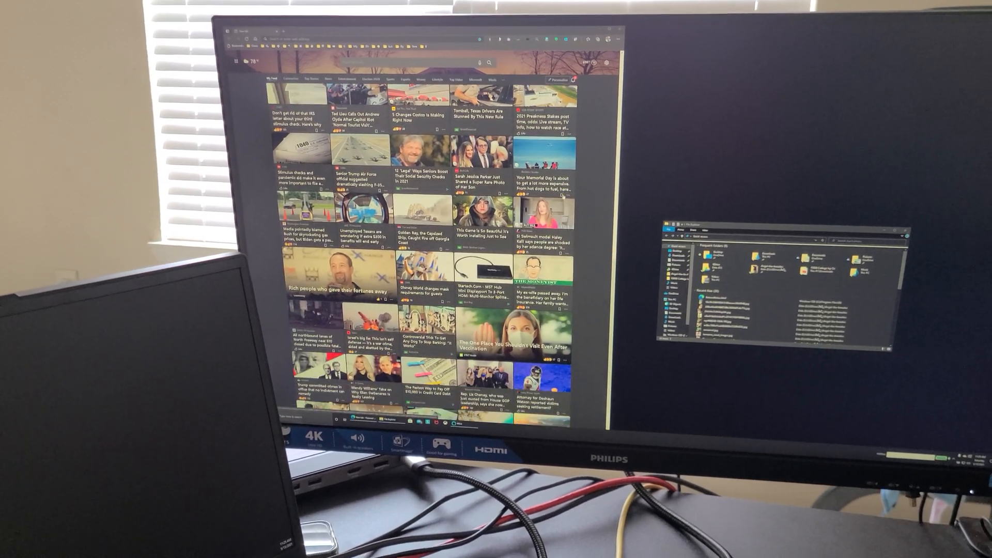
scroll("down", 3)
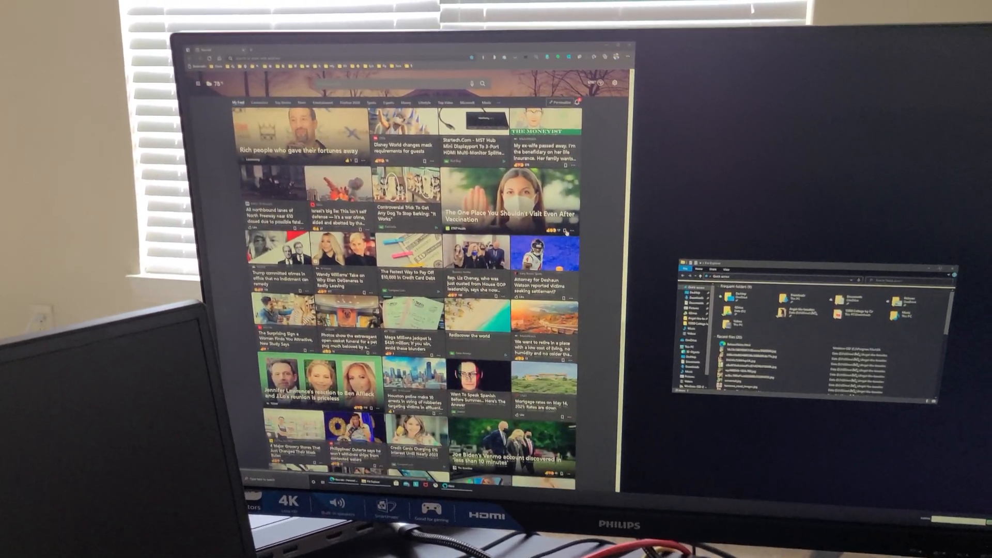
scroll("down", 3)
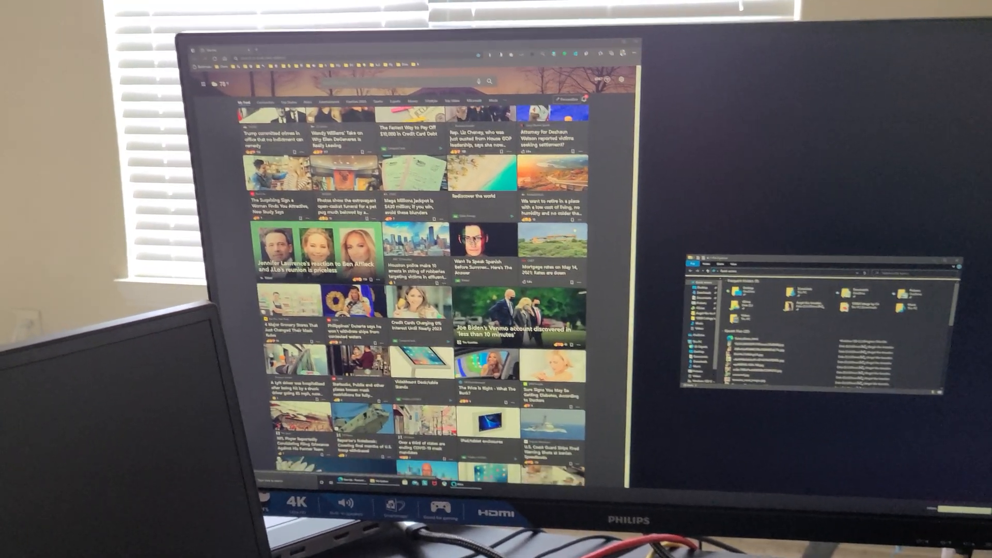
scroll("down", 3)
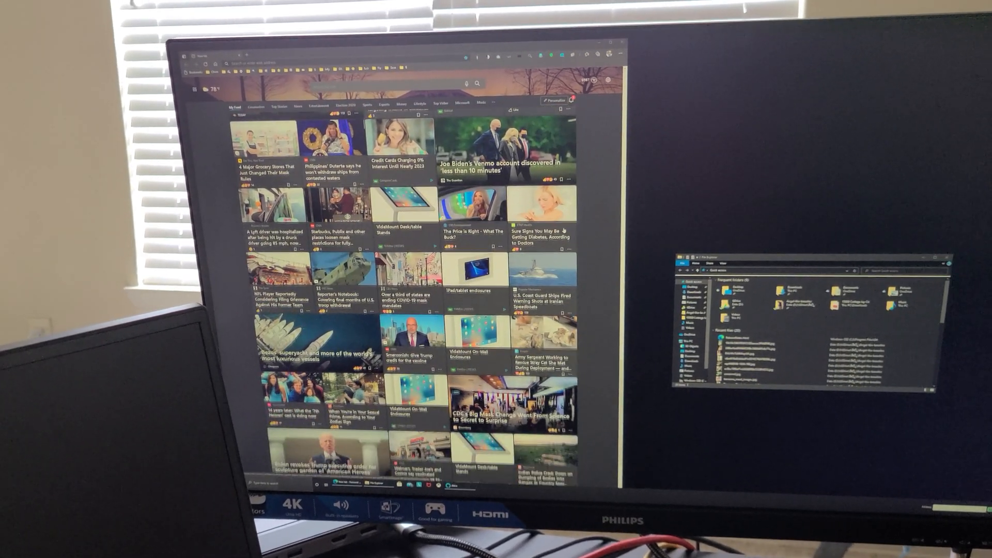
scroll("down", 3)
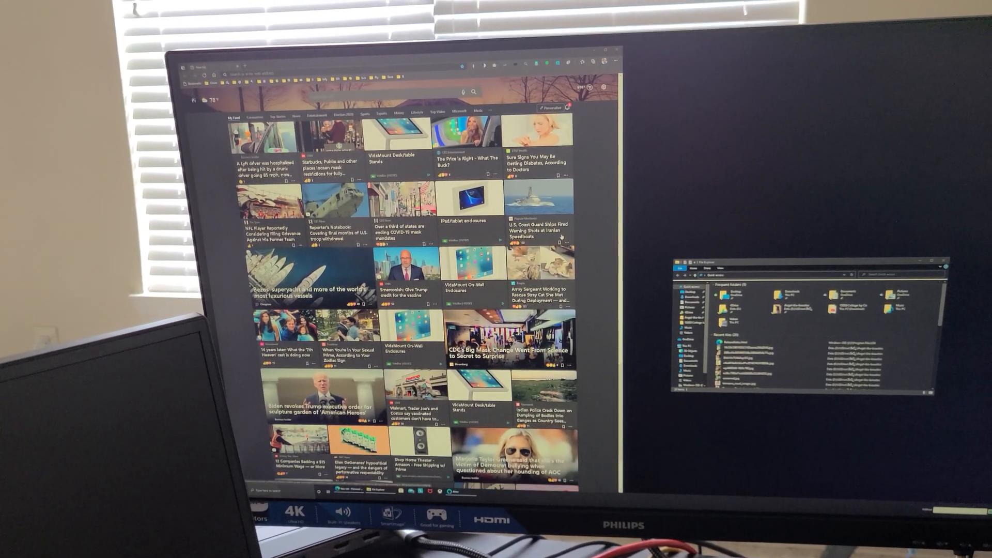
scroll("down", 3)
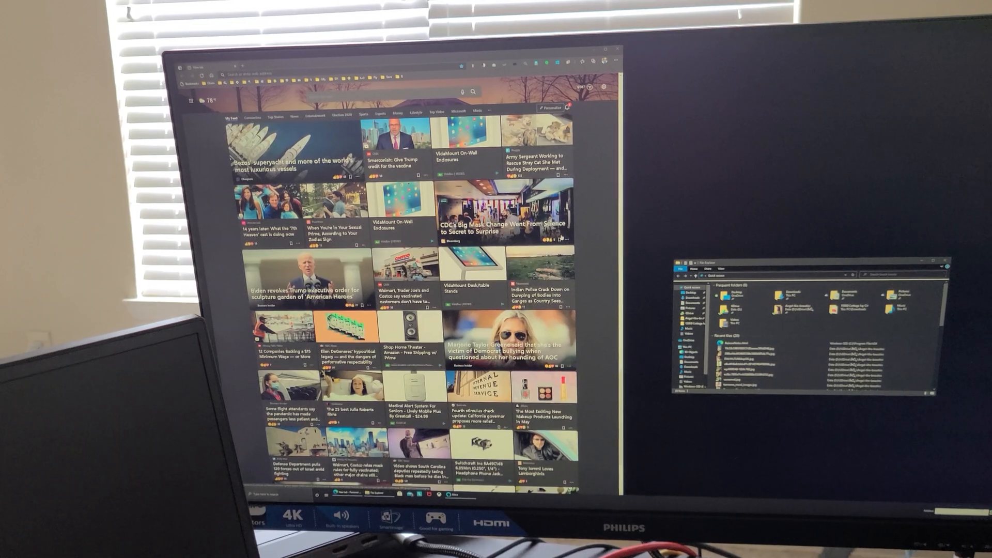
scroll("down", 3)
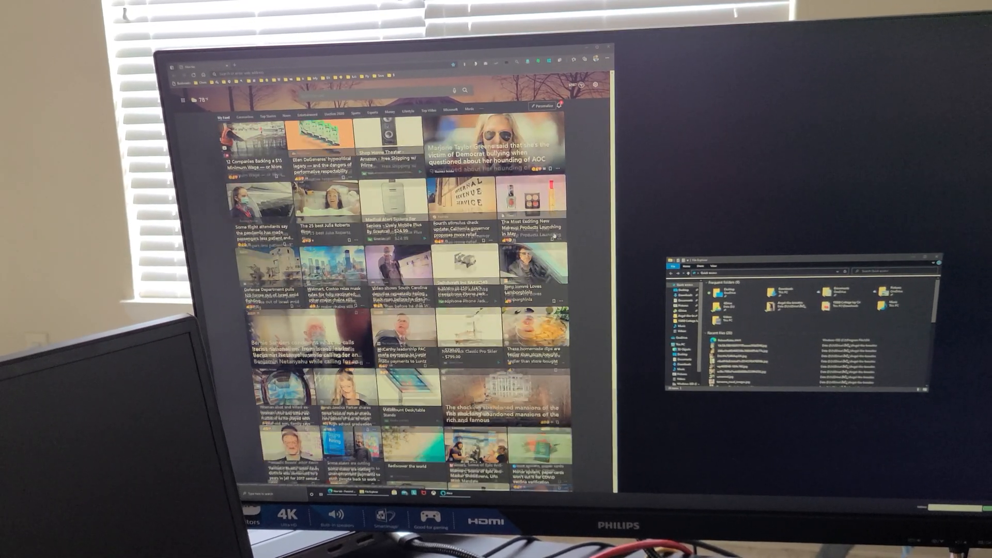
scroll("down", 3)
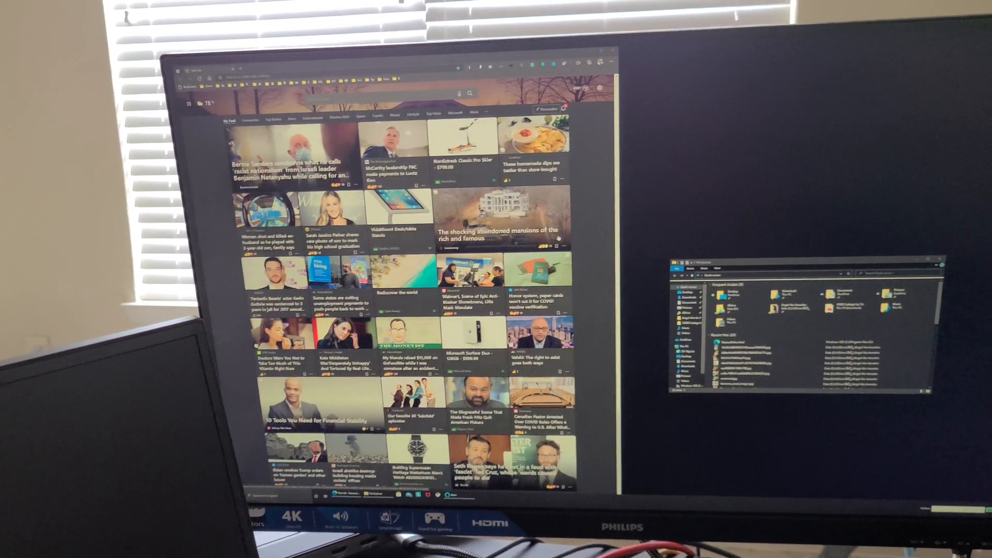